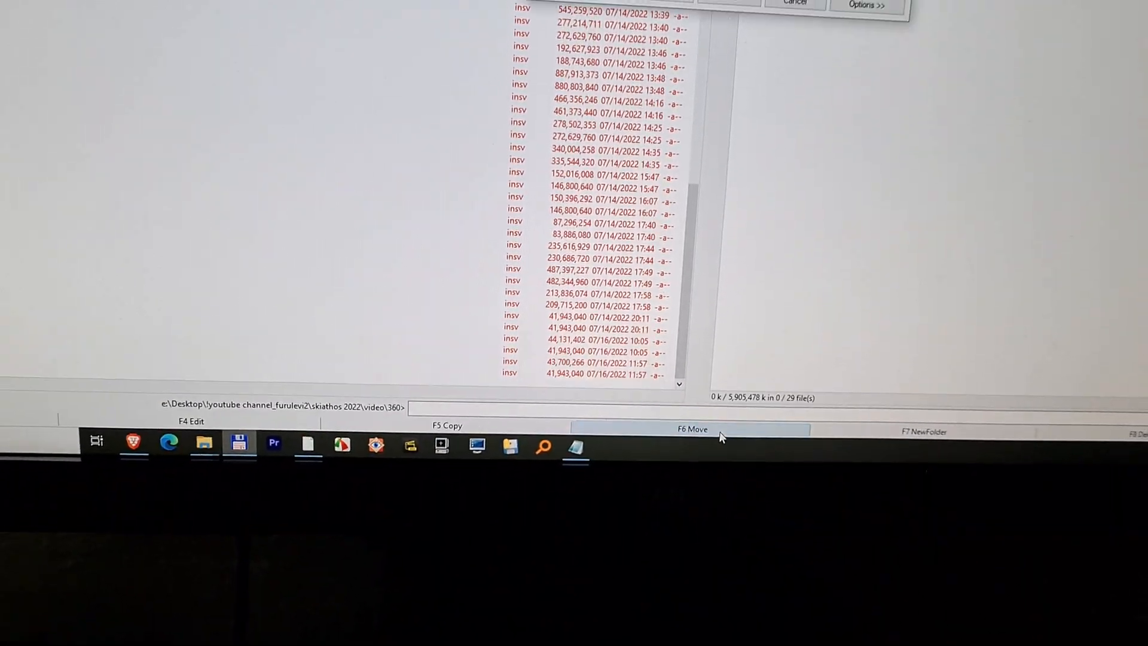
Queue the move of the 253 insv files to g:\skiathos 360 via F2 Queue
click(687, 430)
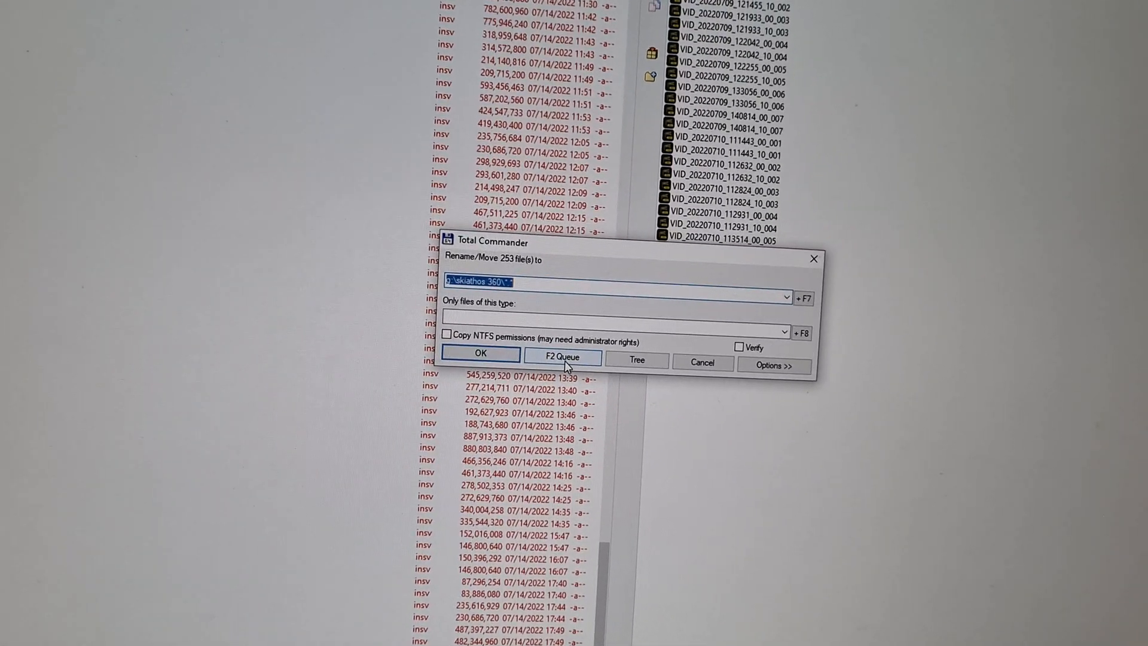
click(480, 356)
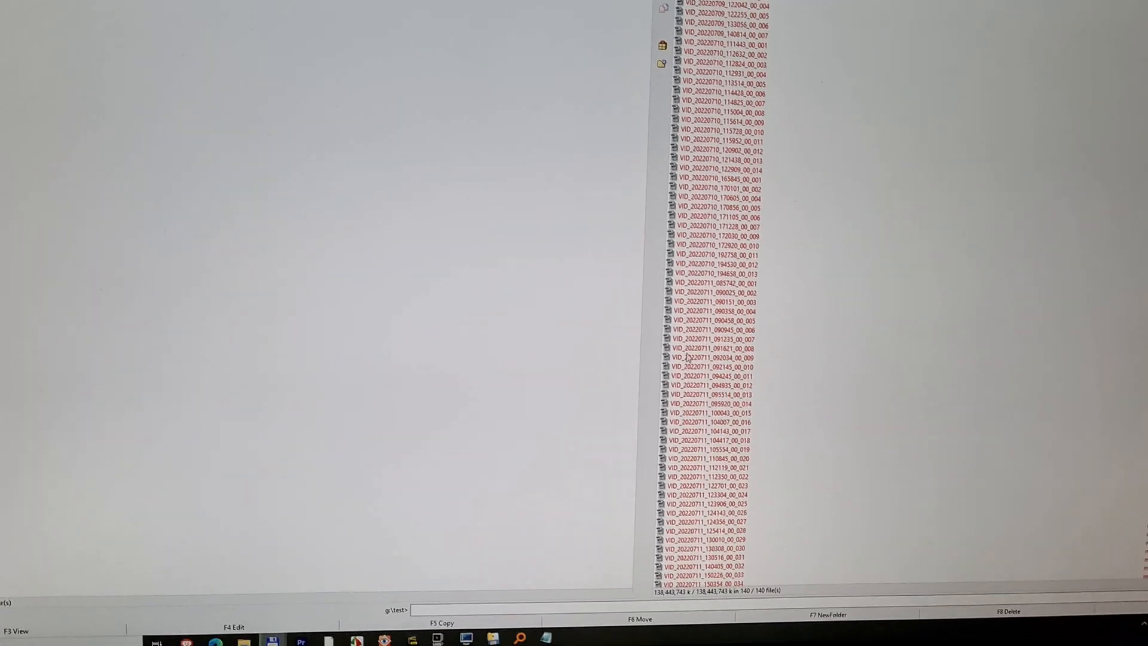
Queue the move of the 140 videos to E:\...\skiathos 2022\video behind the running job
scroll(down, 3)
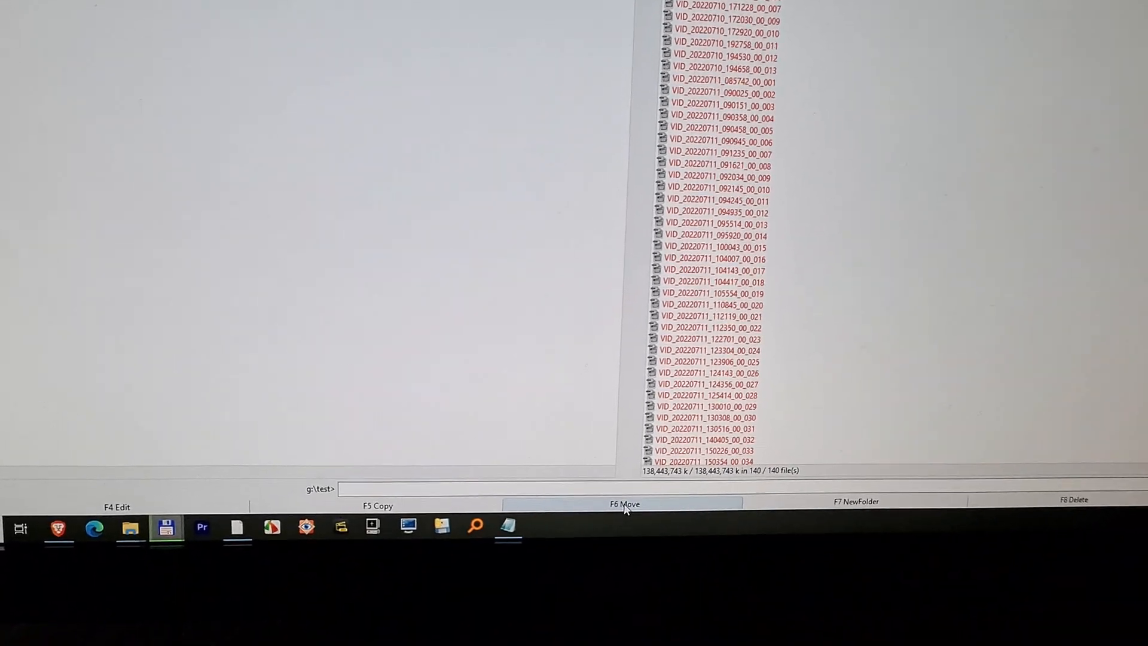
click(623, 504)
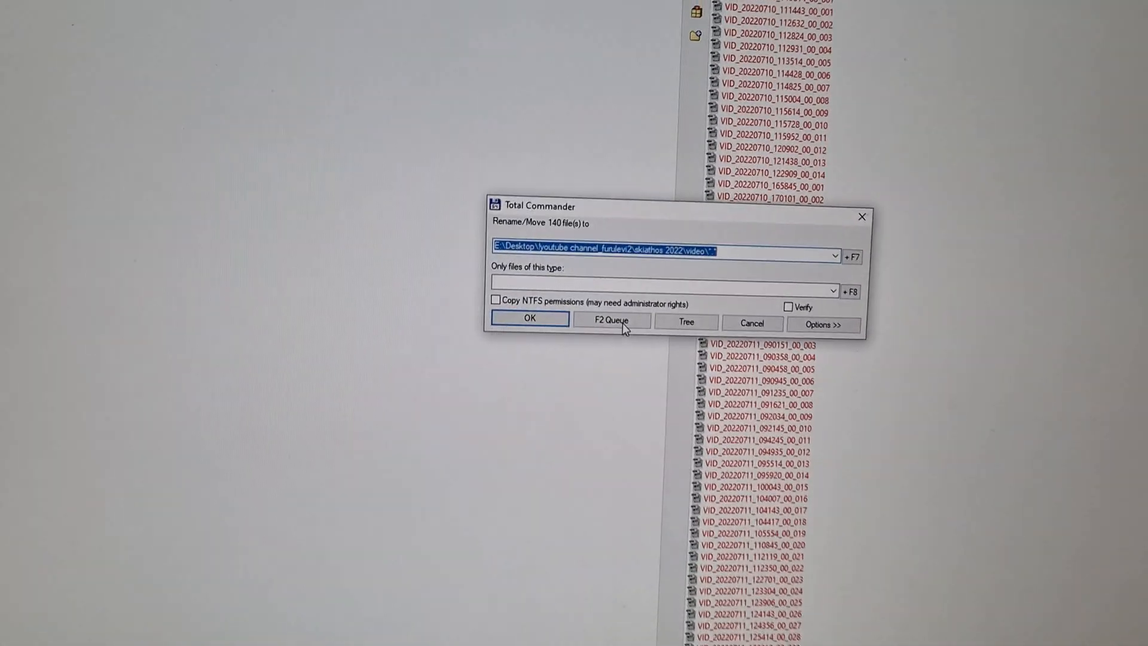
click(530, 318)
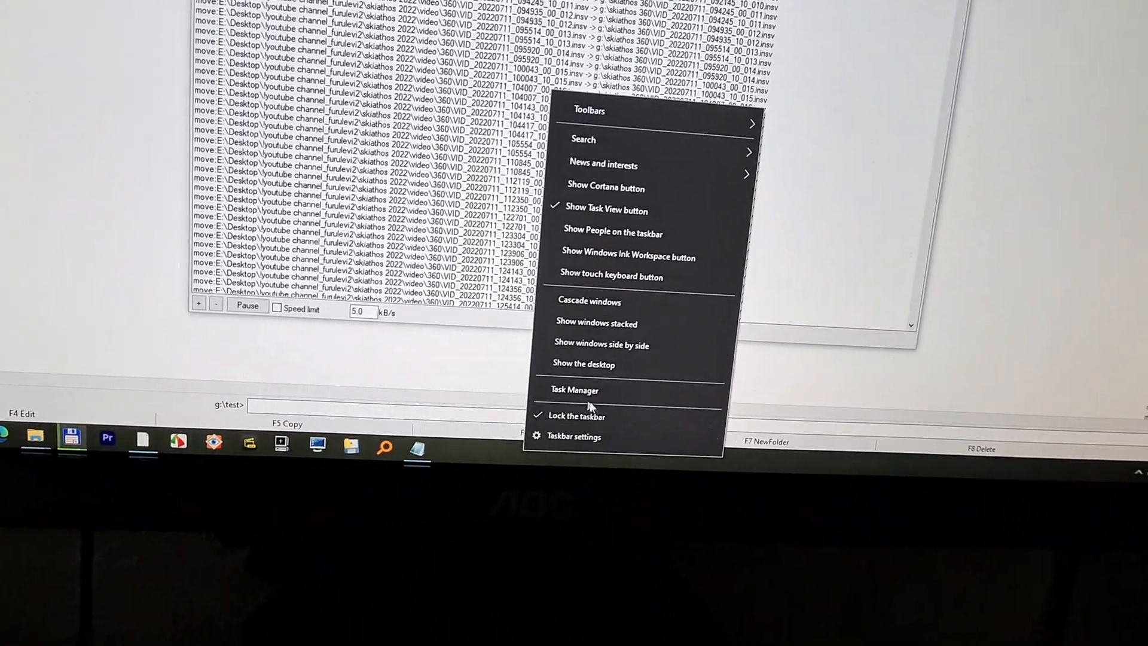
Check disk activity in Task Manager's Performance view: drive G near 95% busy, system SSD about 5%
click(575, 390)
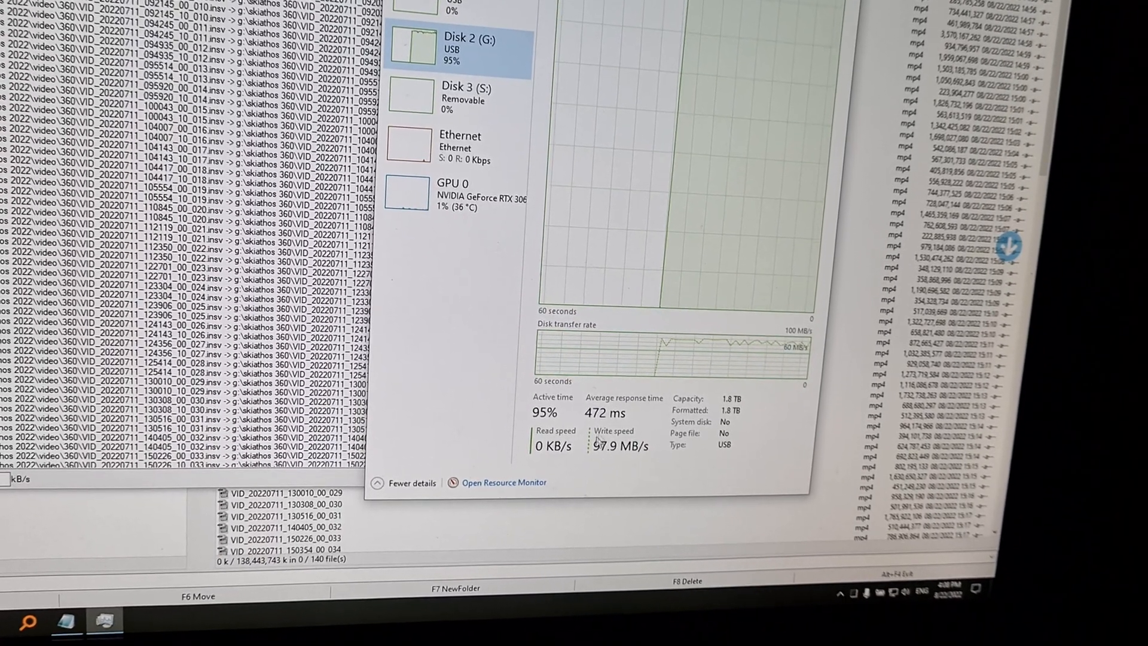
click(638, 274)
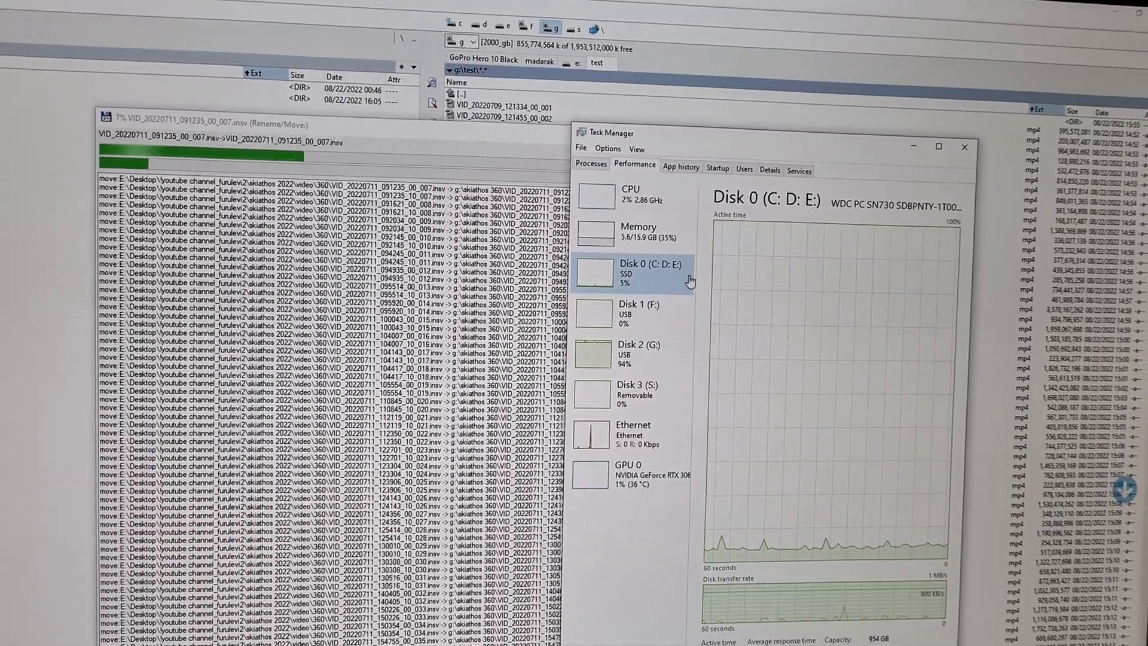